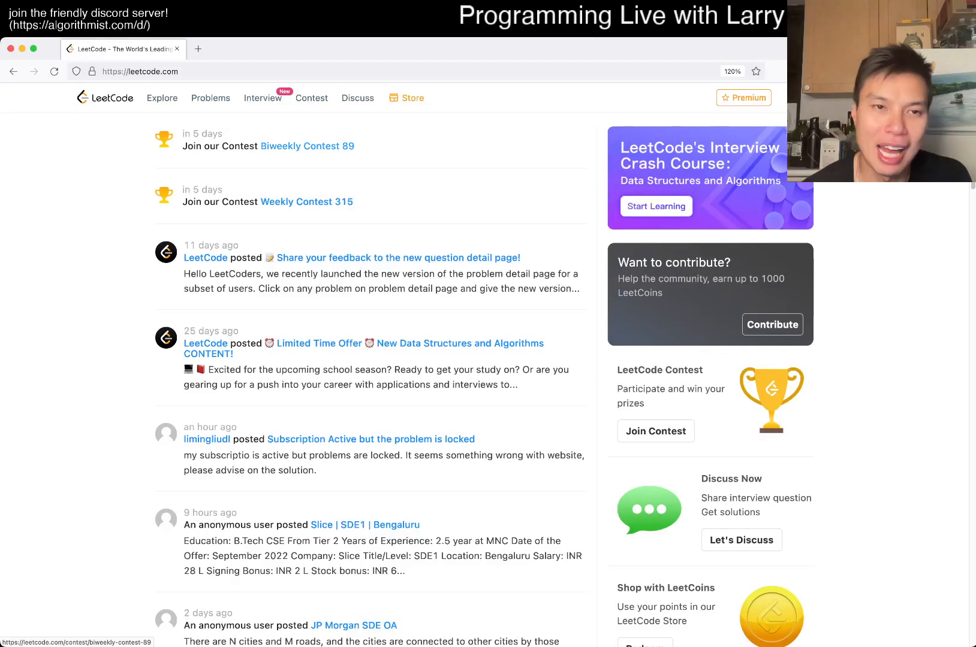
Open problem 334, glance at the Problems and Contest pages, and return to Increasing Triplet Subsequence.
click(210, 98)
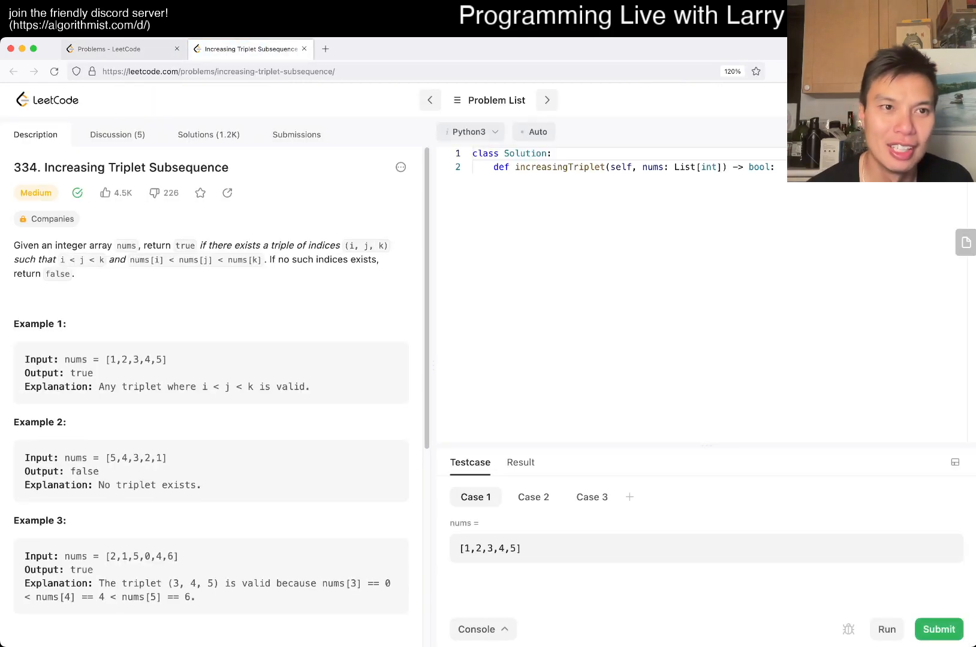
click(121, 48)
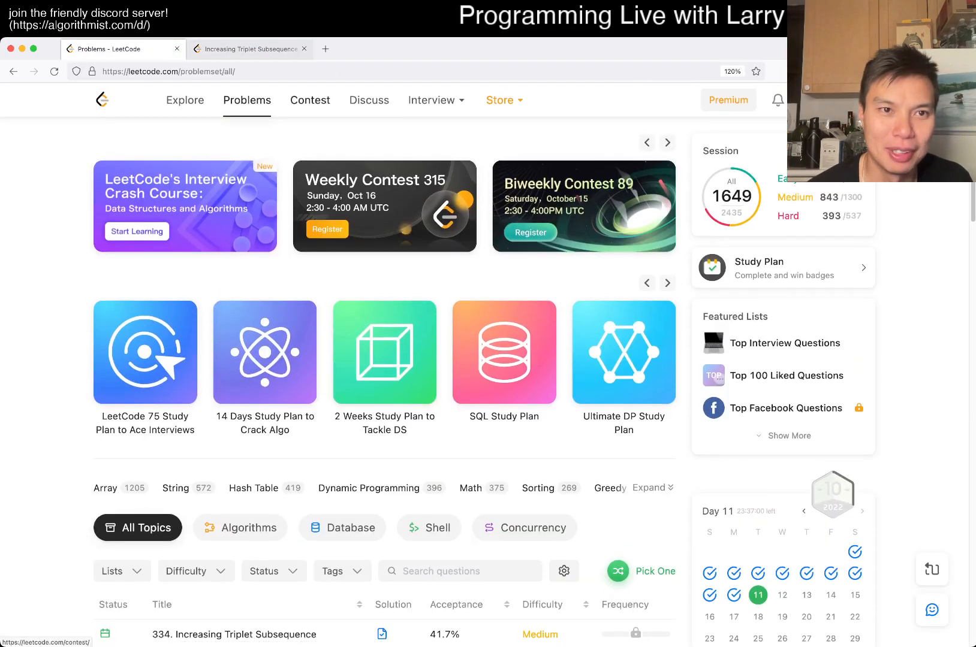
click(310, 101)
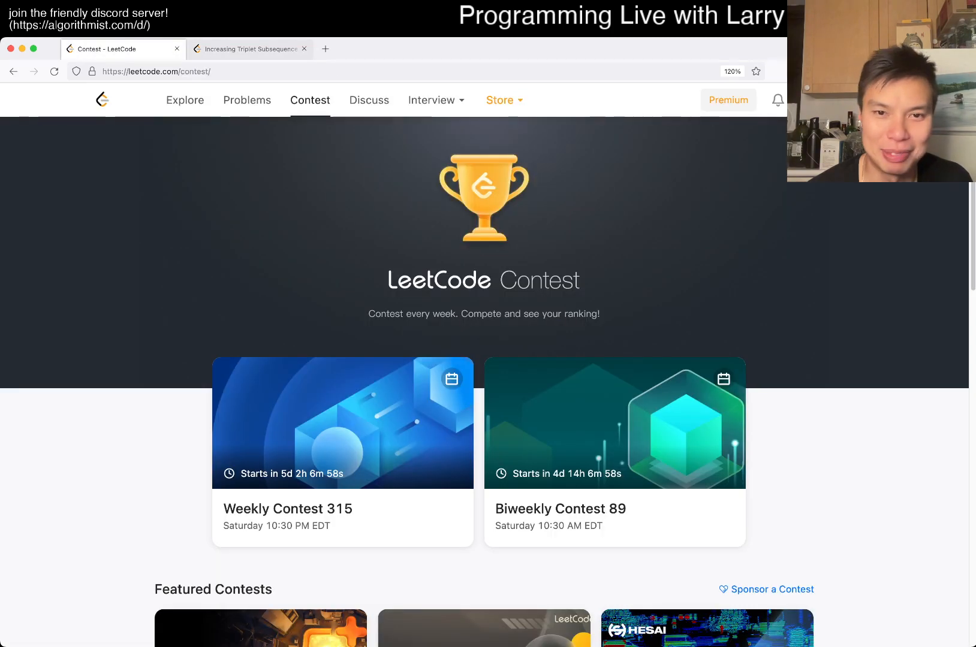
click(248, 48)
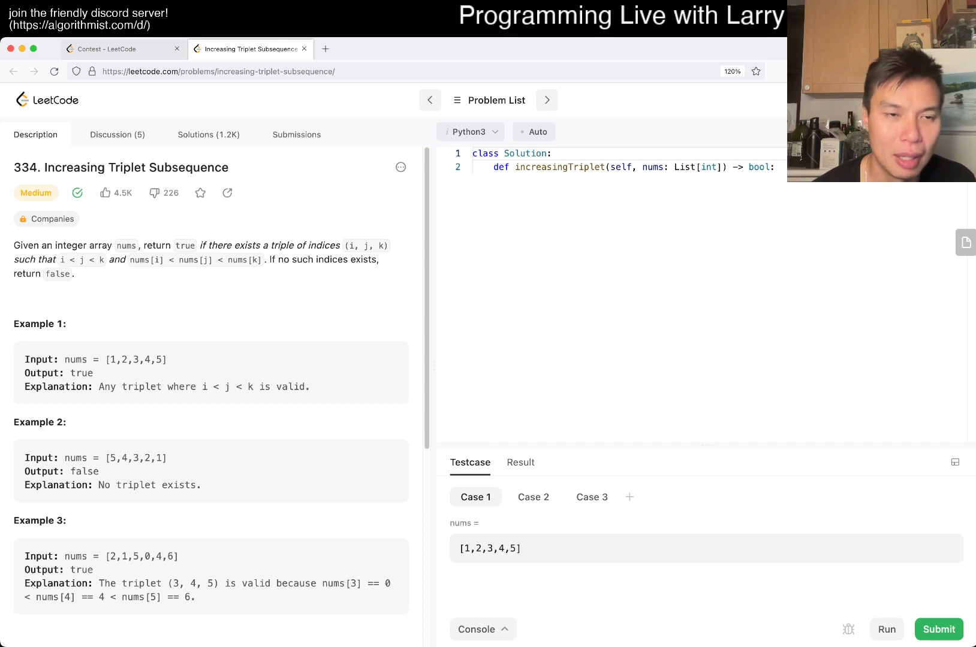
Read the nums[k] condition and 'Subsequence' wording, then start a blank line in increasingTriplet.
double_click(250, 260)
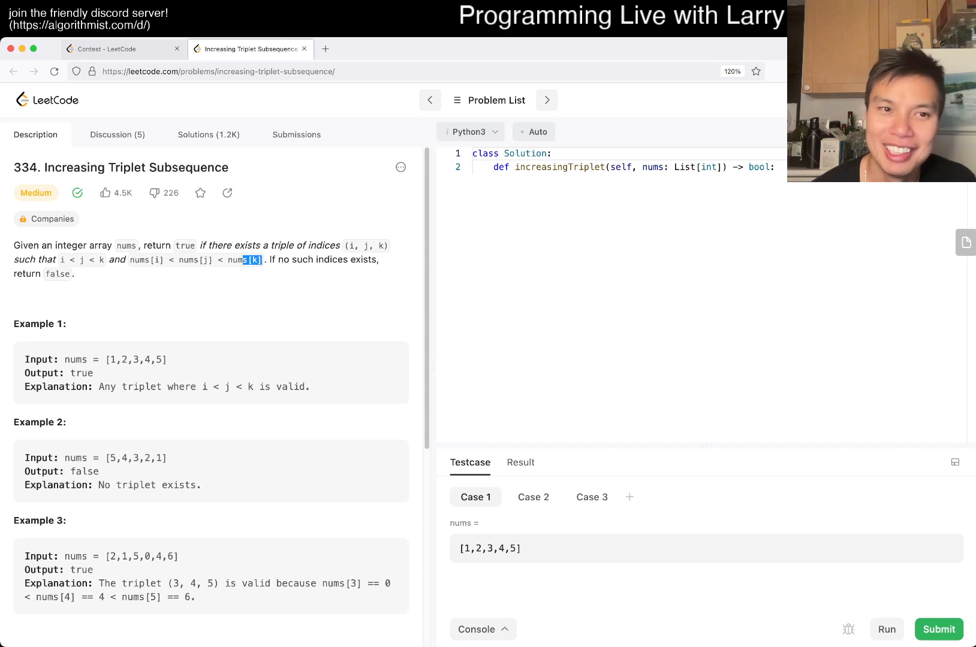
double_click(189, 167)
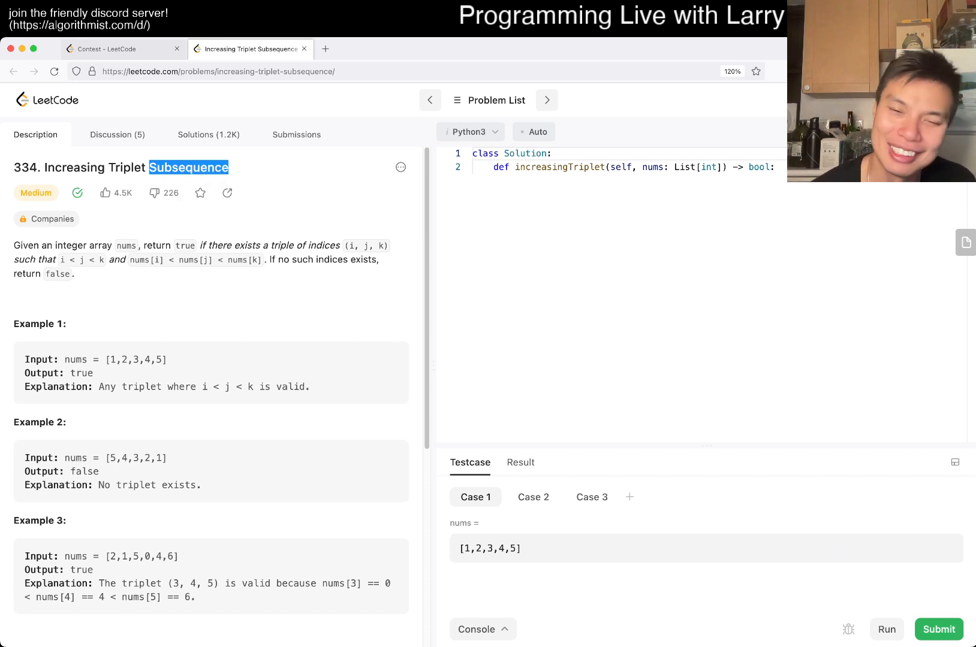
scroll(down, 3)
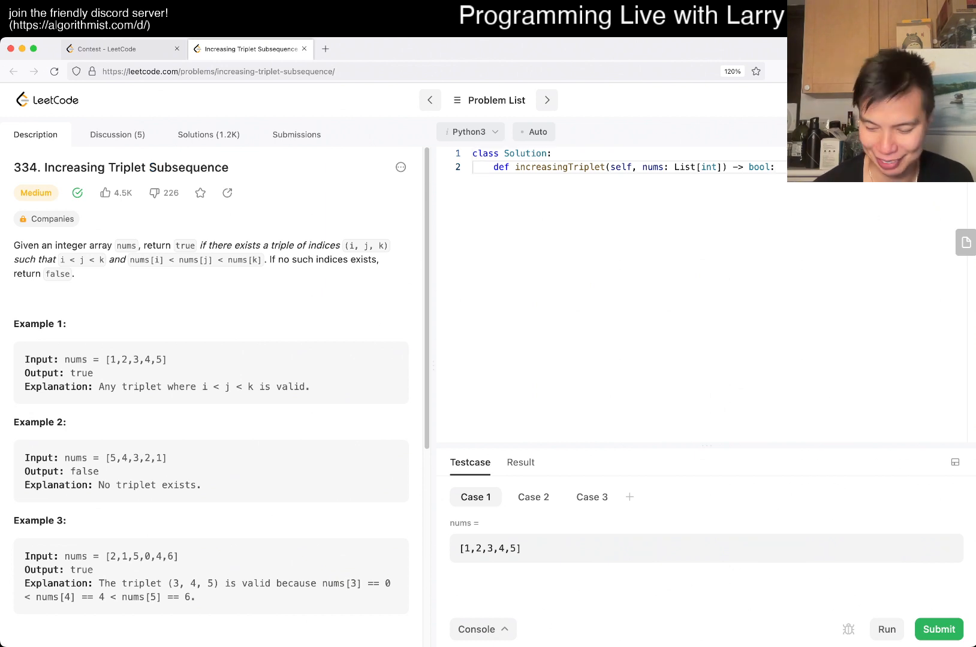
key(enter)
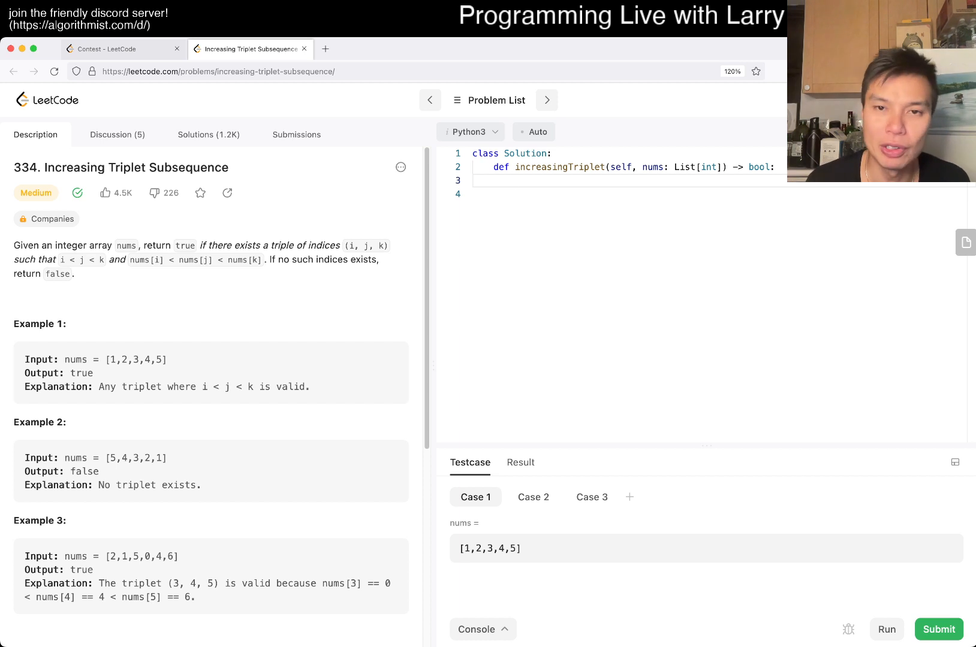
Write the planning comment about tracking an increasing subsequence, rewording it from 'longest sub'.
text(# longest sub)
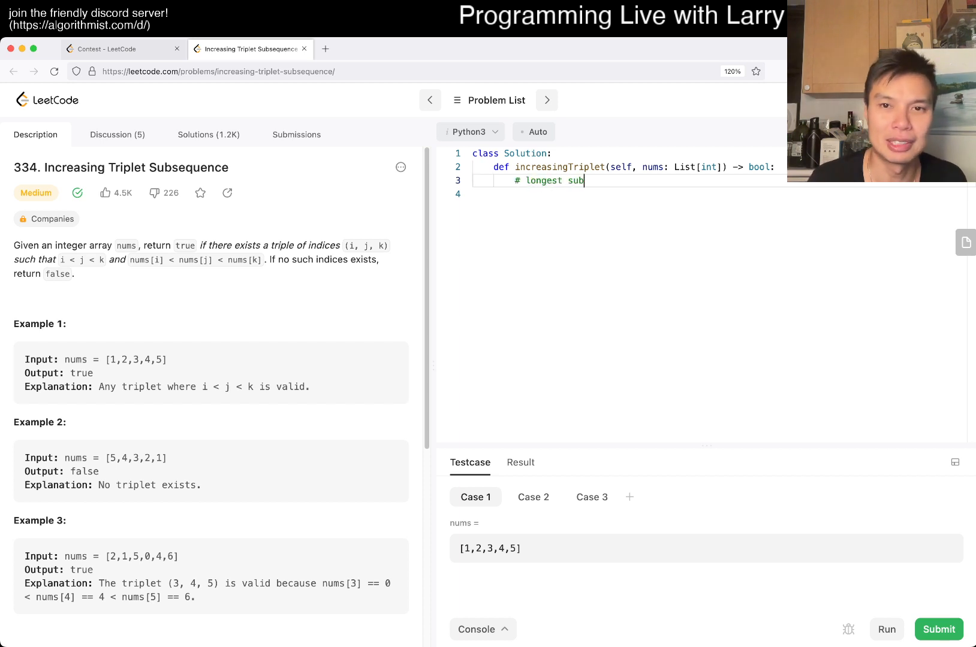
key(Backspace)
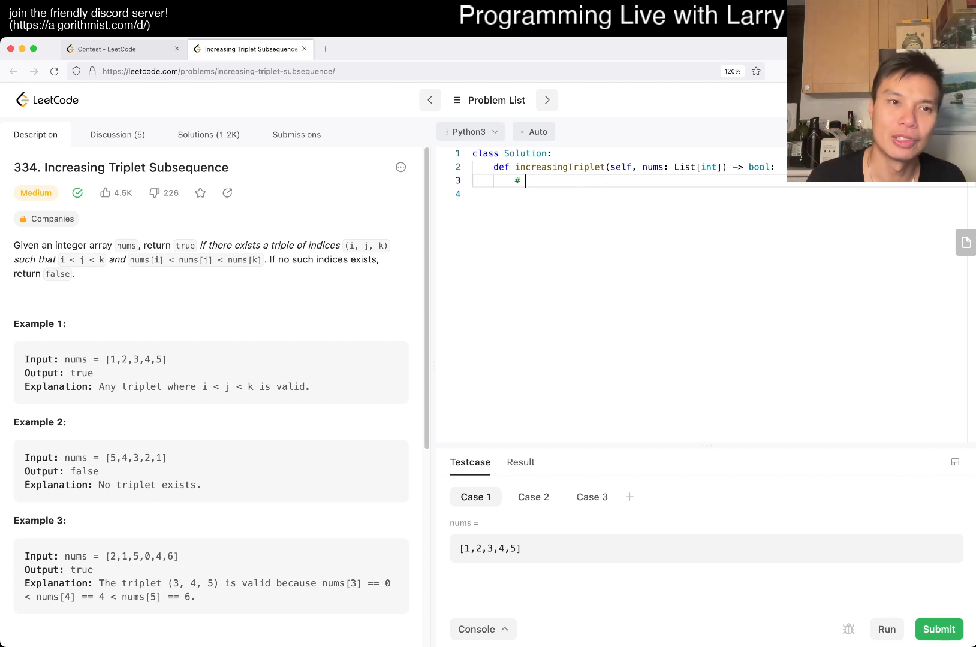
text(subs)
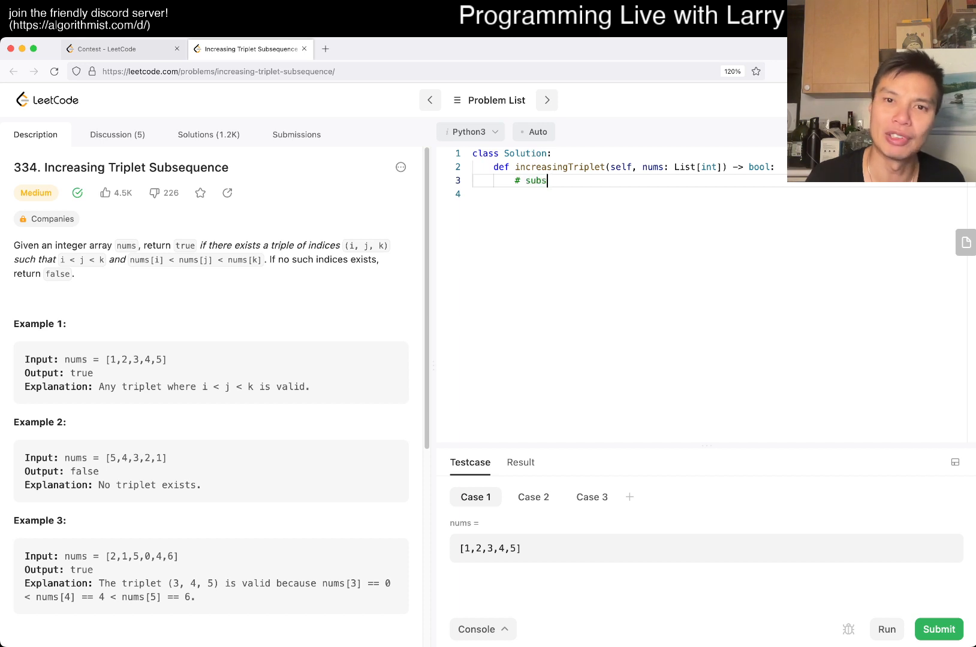
text(equence in which)
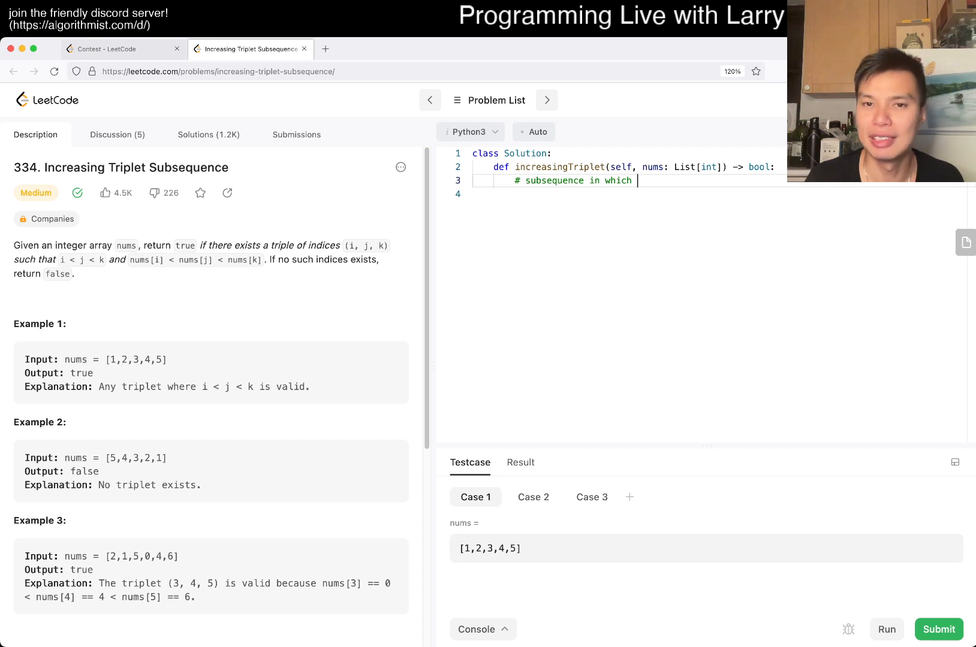
key(Backspace)
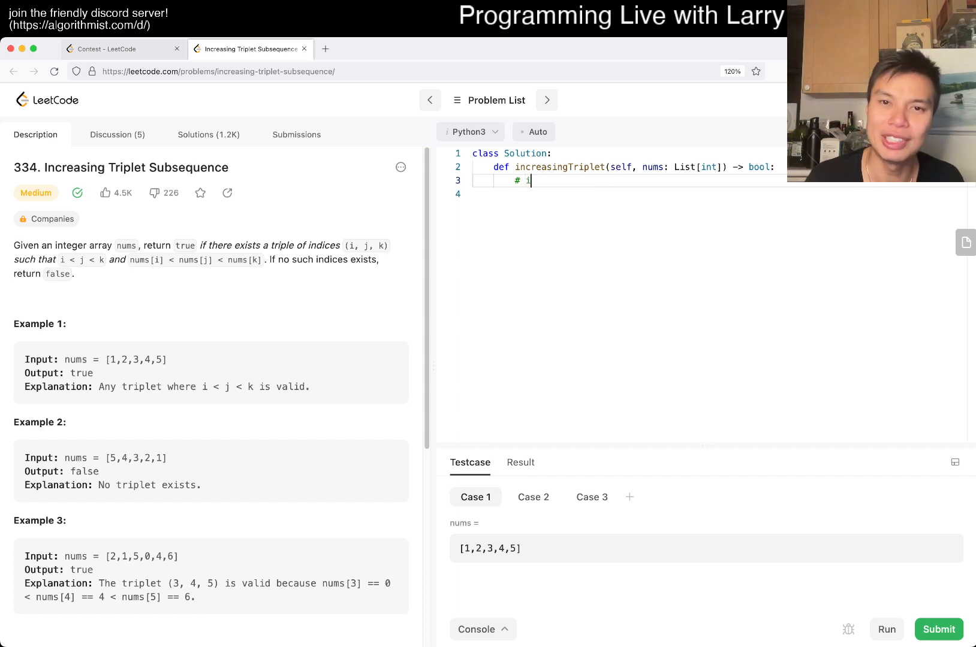
text(ncreasing subsequence of length 1)
click(628, 193)
text(# increasing subsequence of length )
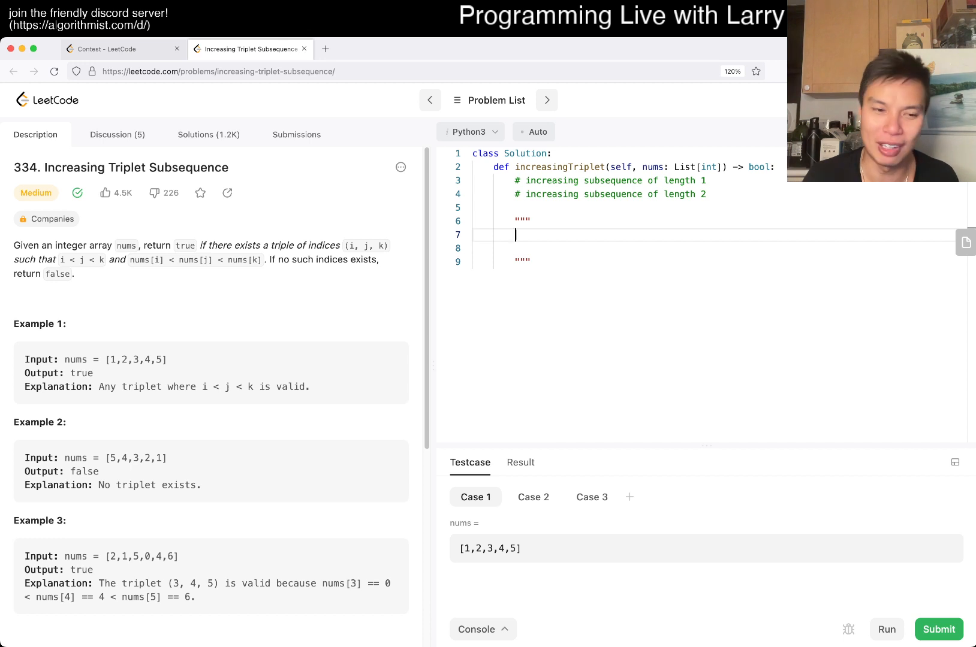
Sketch example values 2, 5 -> 3, 4 in a temporary docstring note.
text(2)
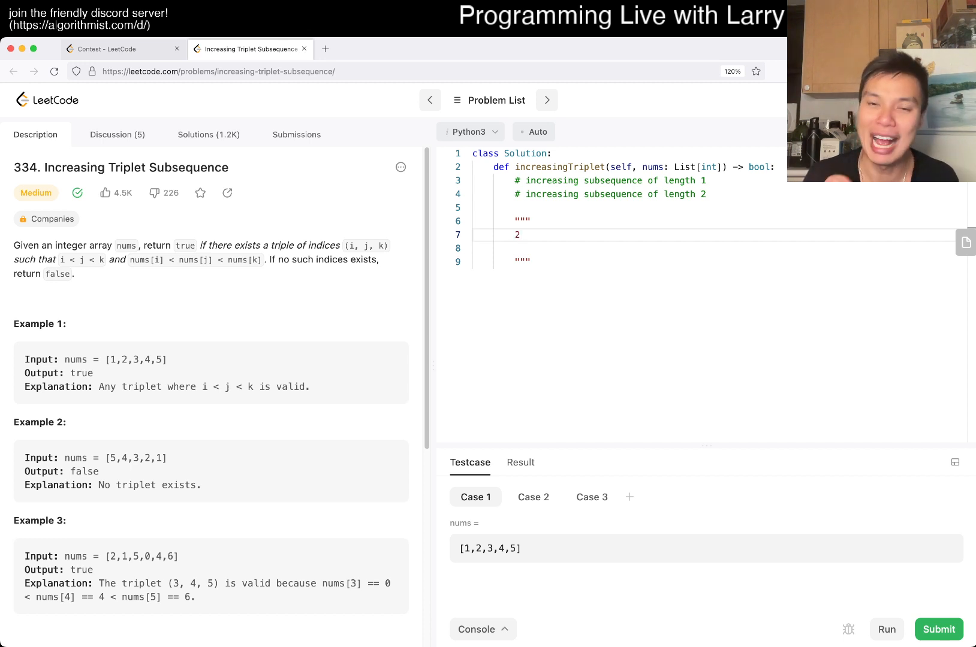
text(5)
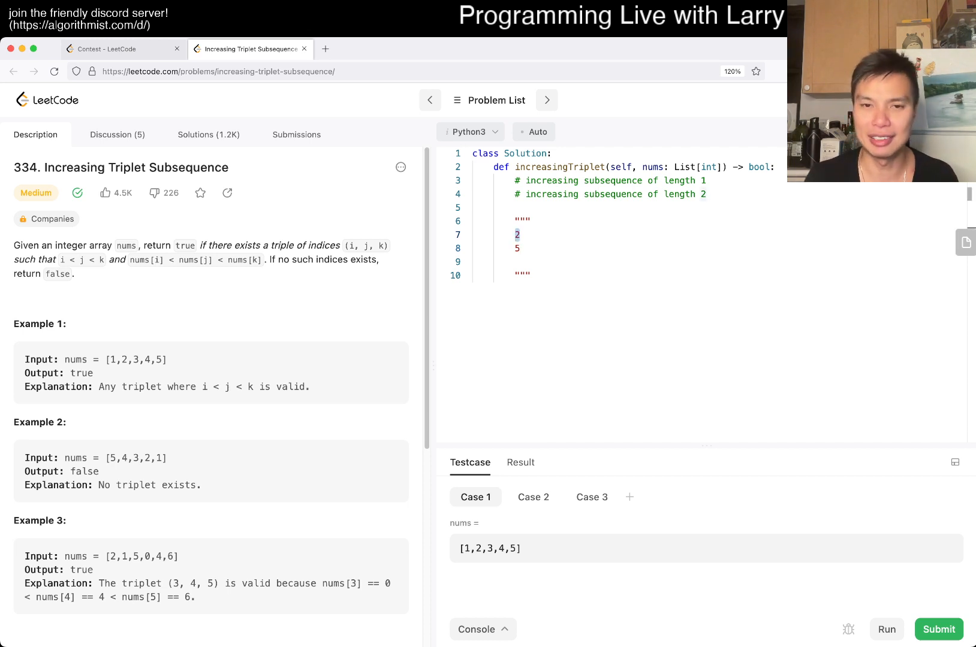
text(-> 3)
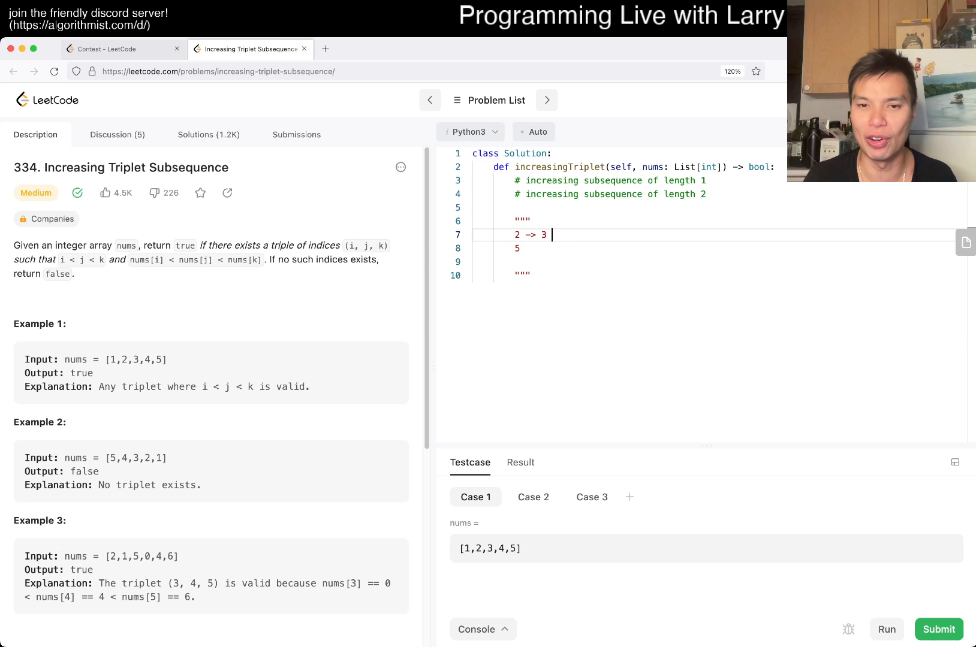
text(4)
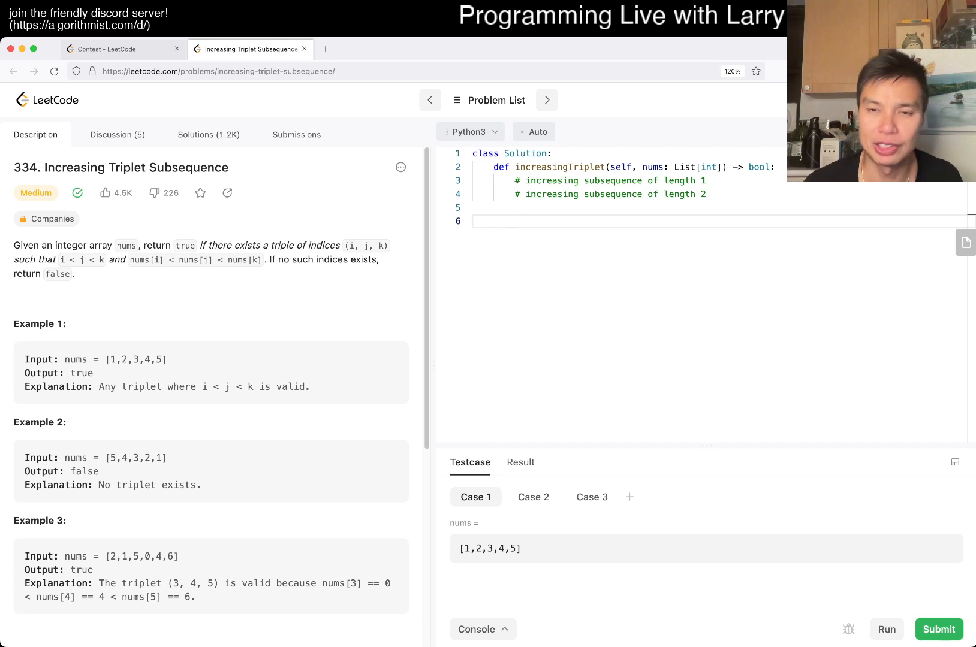
Define INF = 10 ** 20, initialise s1 to INF, and start the for x loop over nums.
text(s1 =)
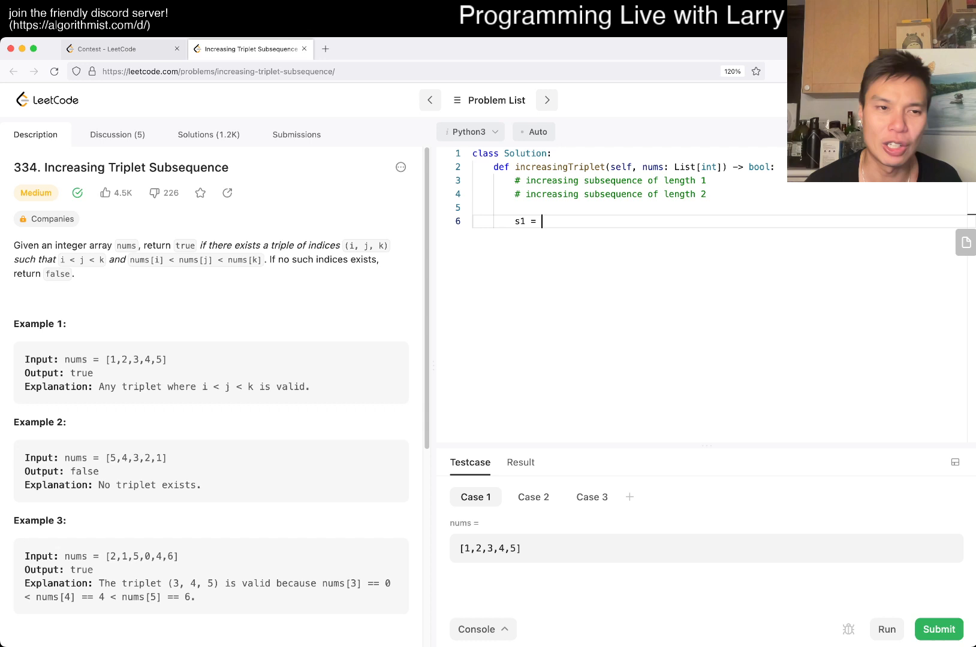
text(INF)
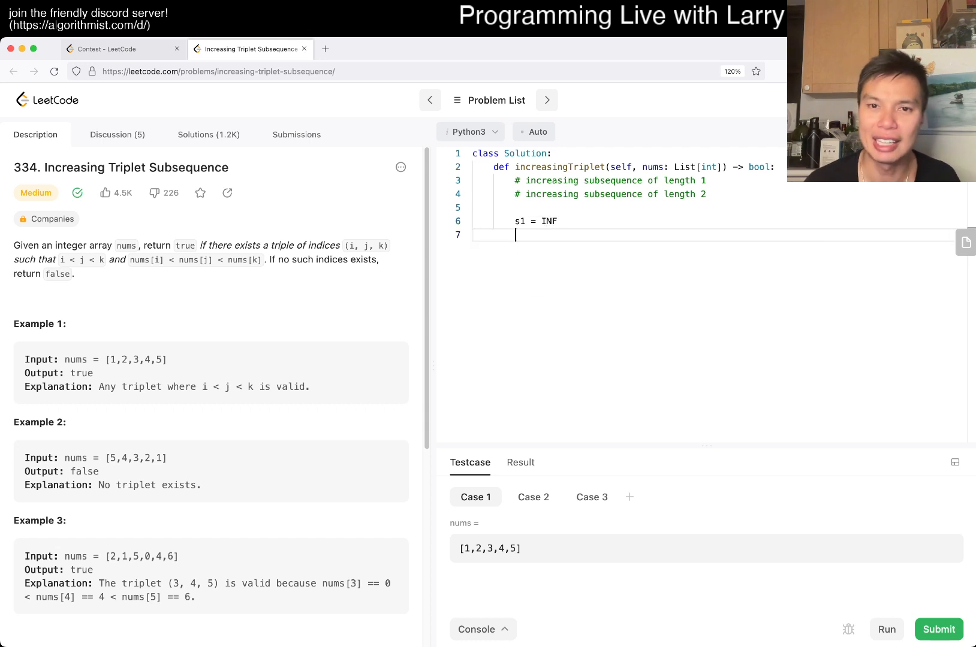
text(I)
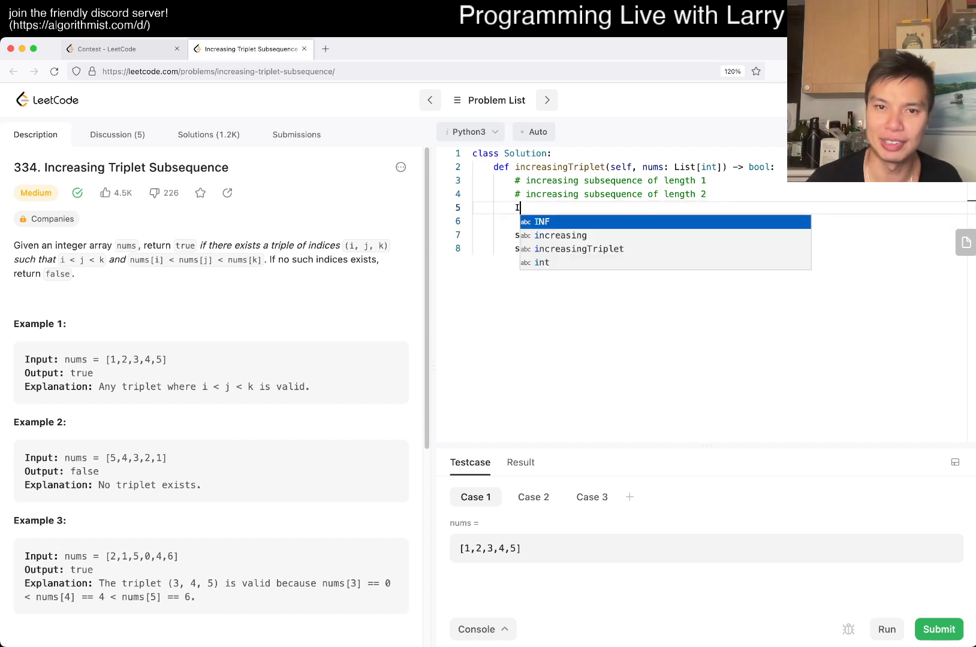
text(NF = 10 ** 20)
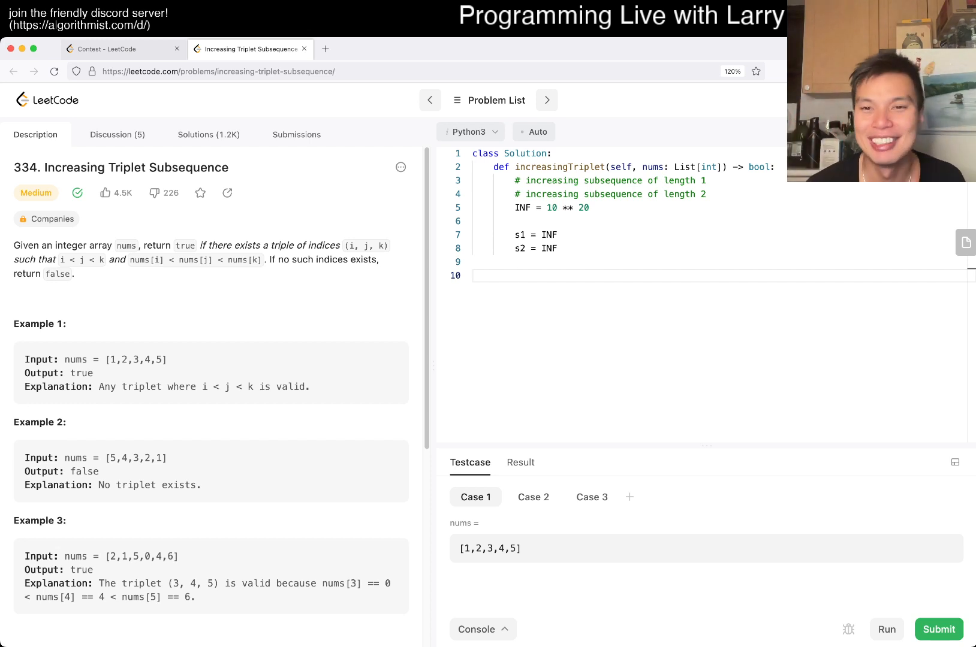
text(for x in nums:)
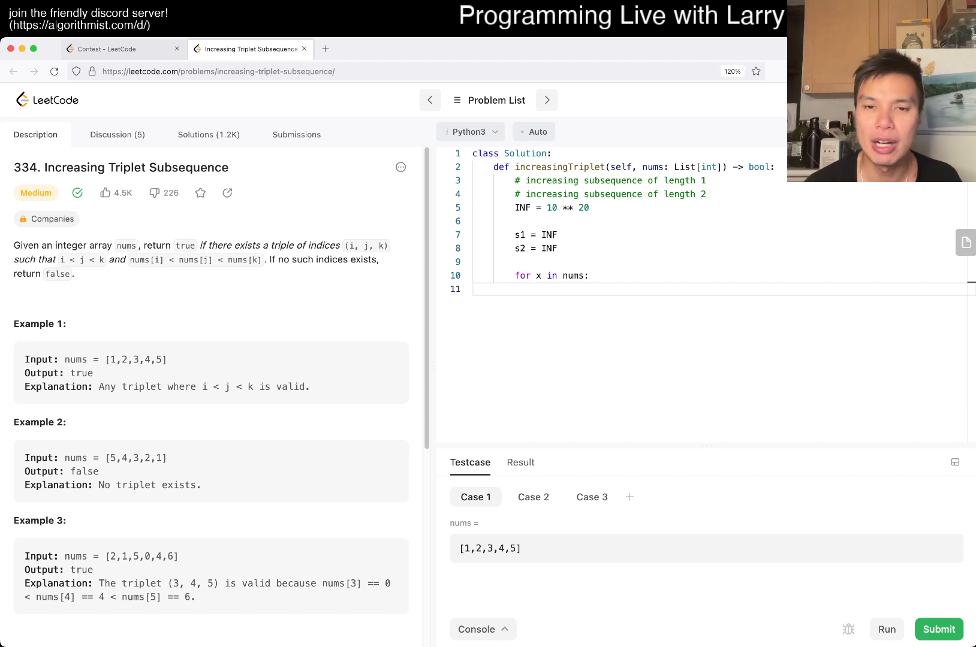
Return True when x > s2 inside the loop and return False after it.
text(if)
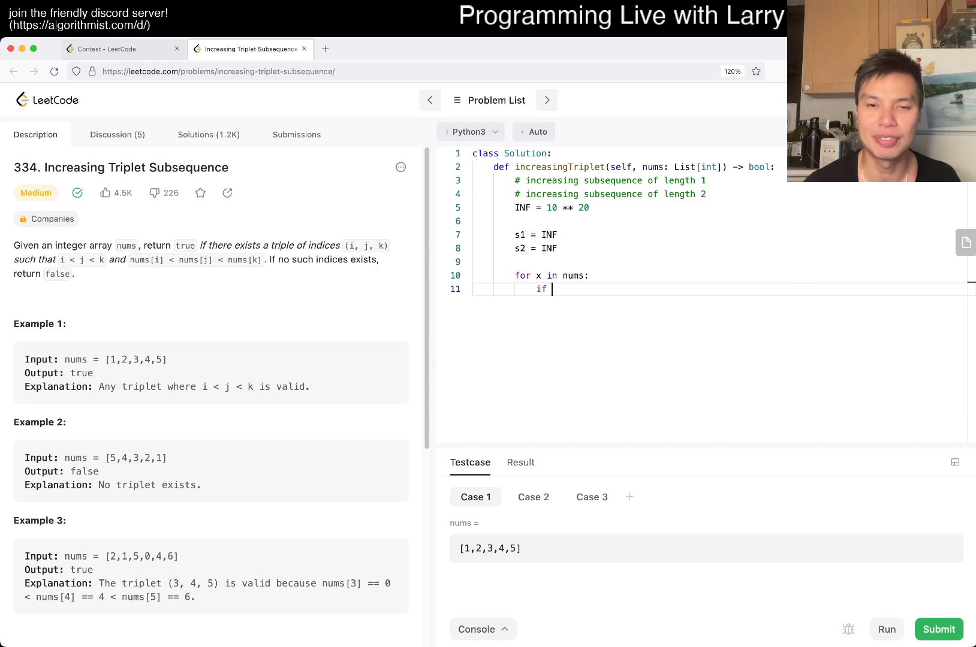
text(x)
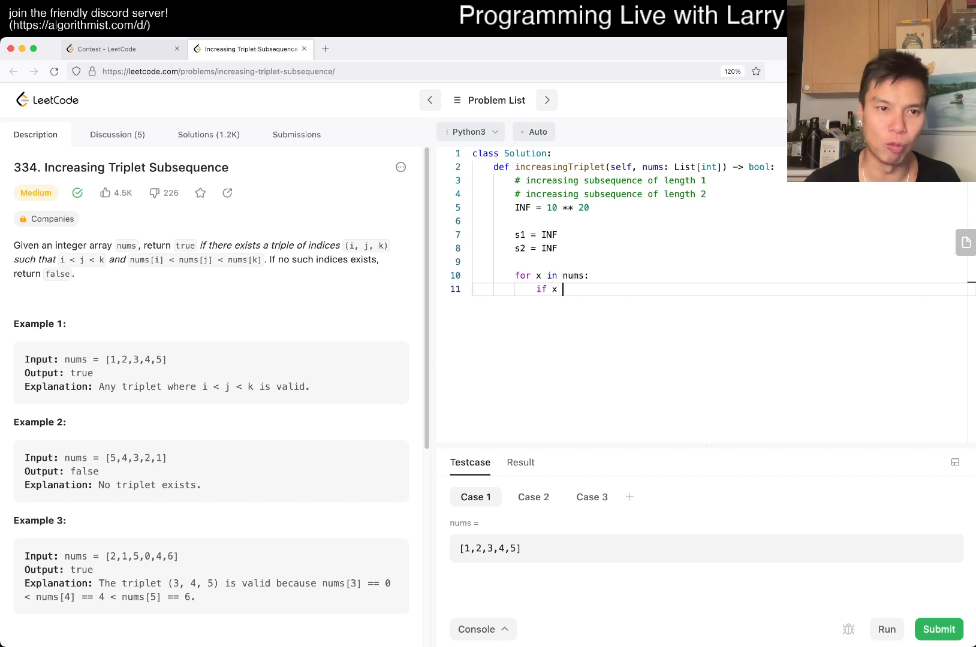
text(> s2:)
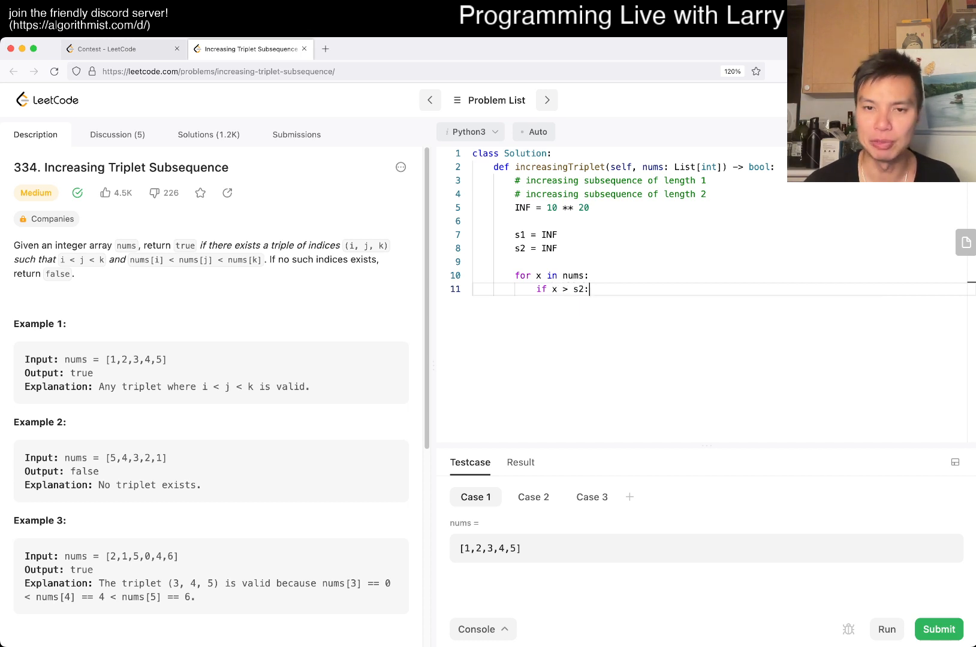
text(return True)
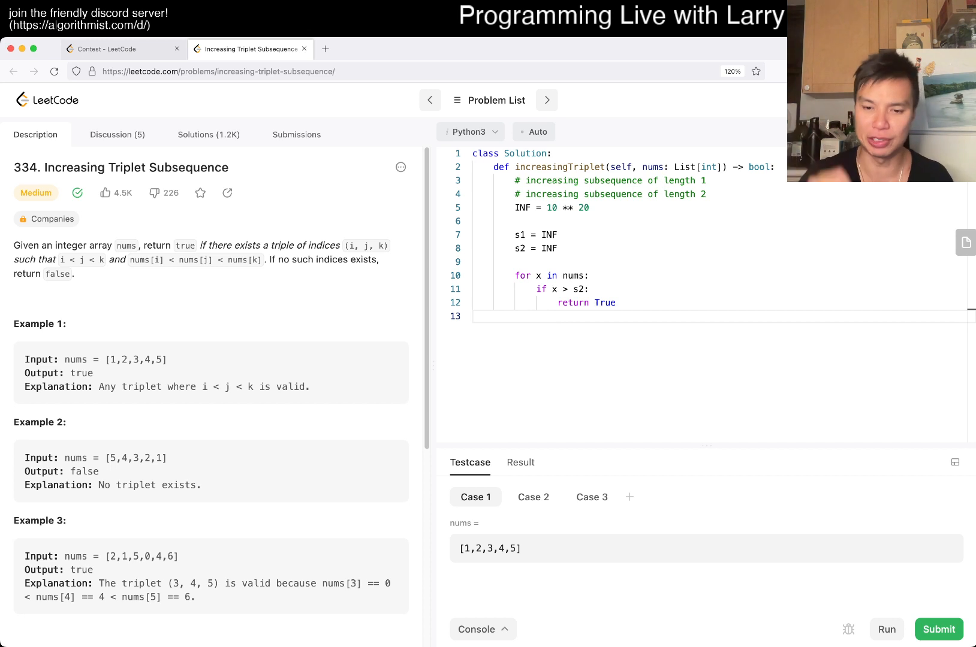
text(er)
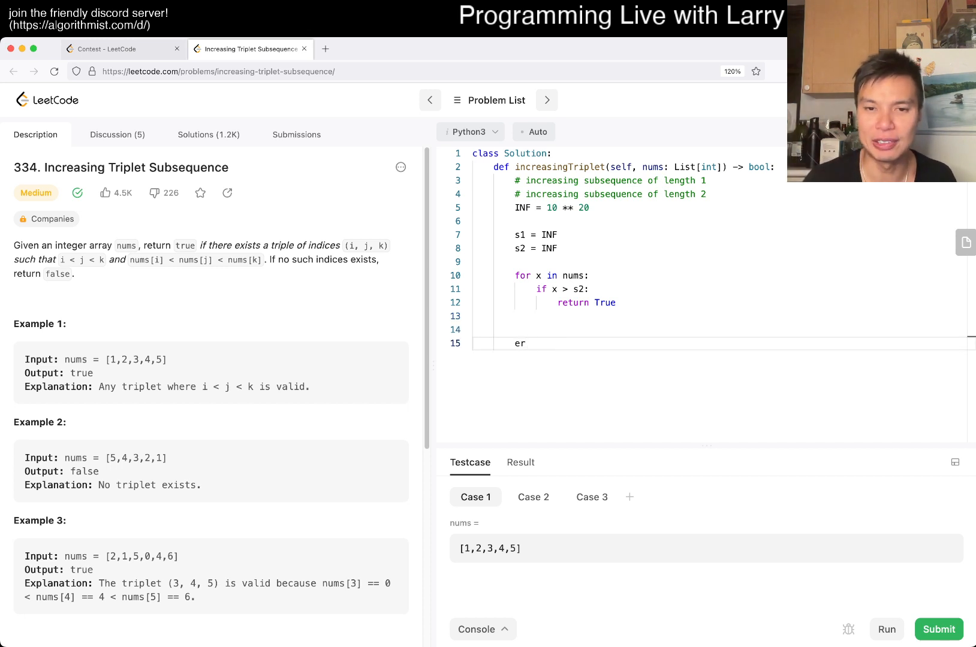
text(return False)
click(718, 315)
text(if x > s1:)
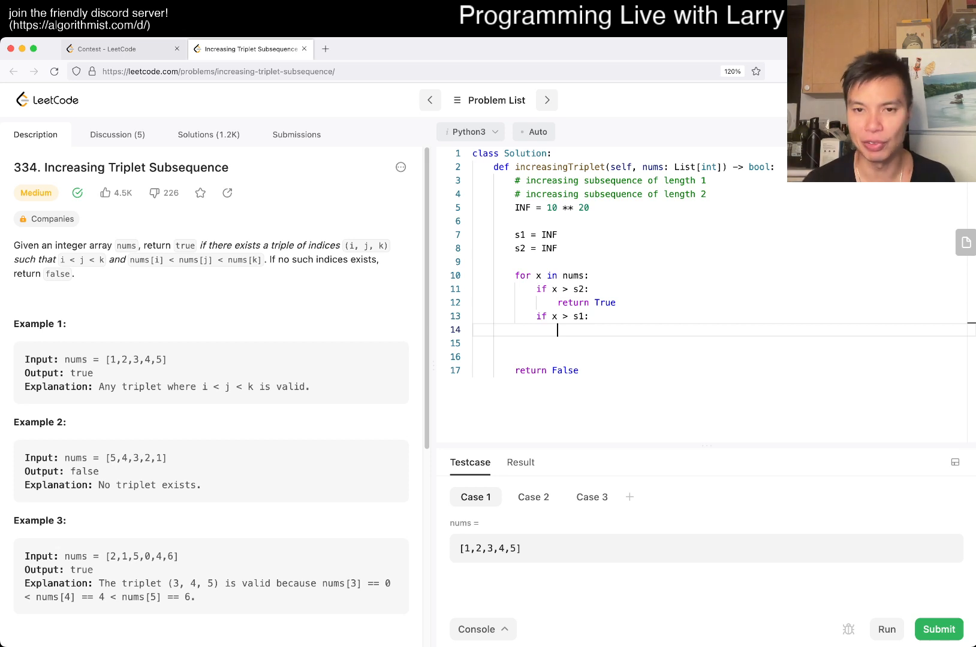
Update the two minimums with s2 = min(x, s2) and s1 = min(x, s1).
text(s2 = min(x))
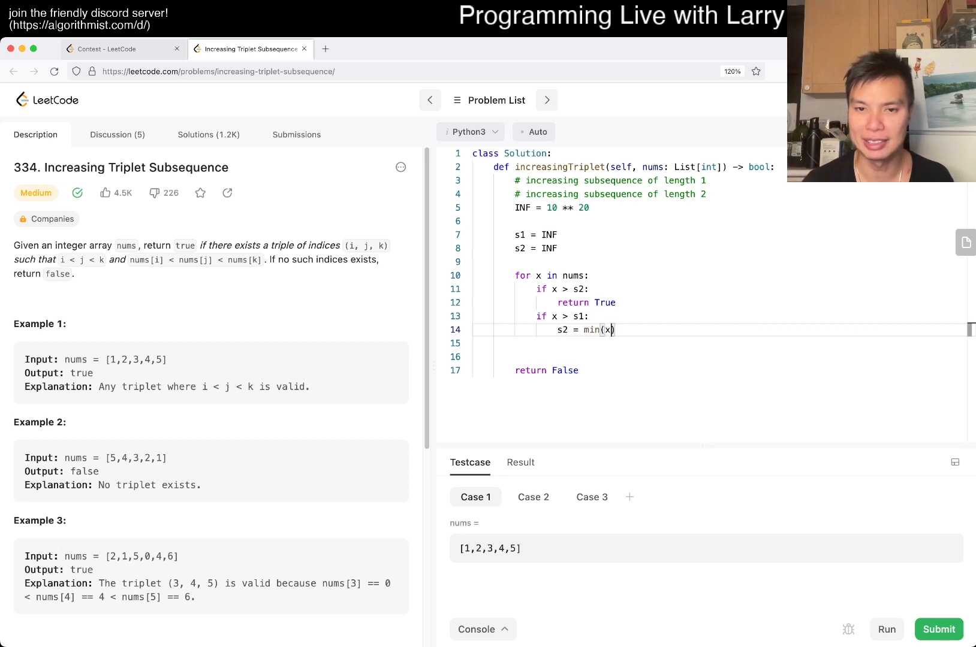
text(, s2)
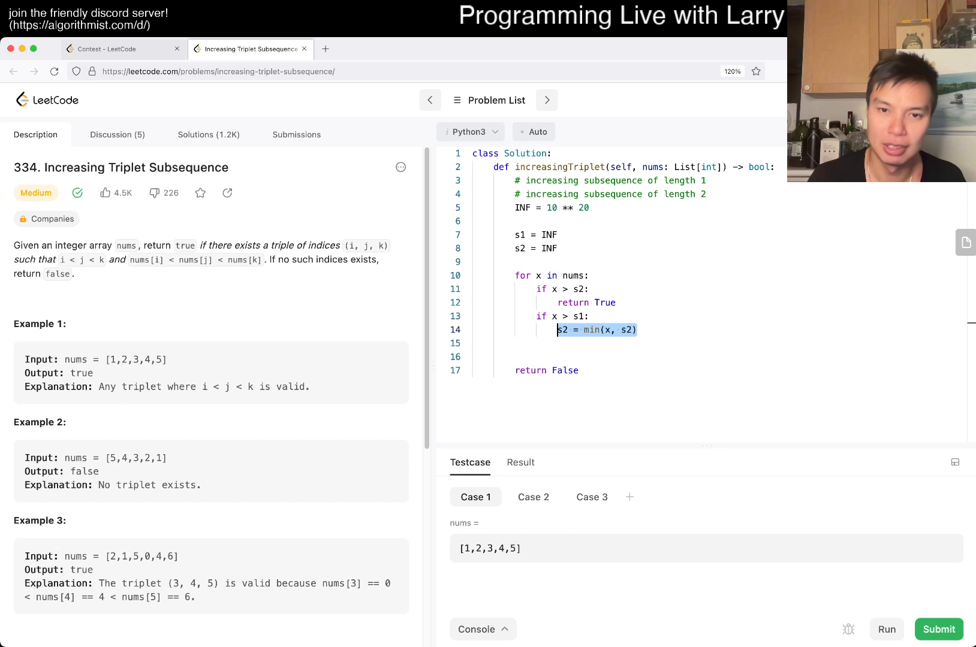
key(enter)
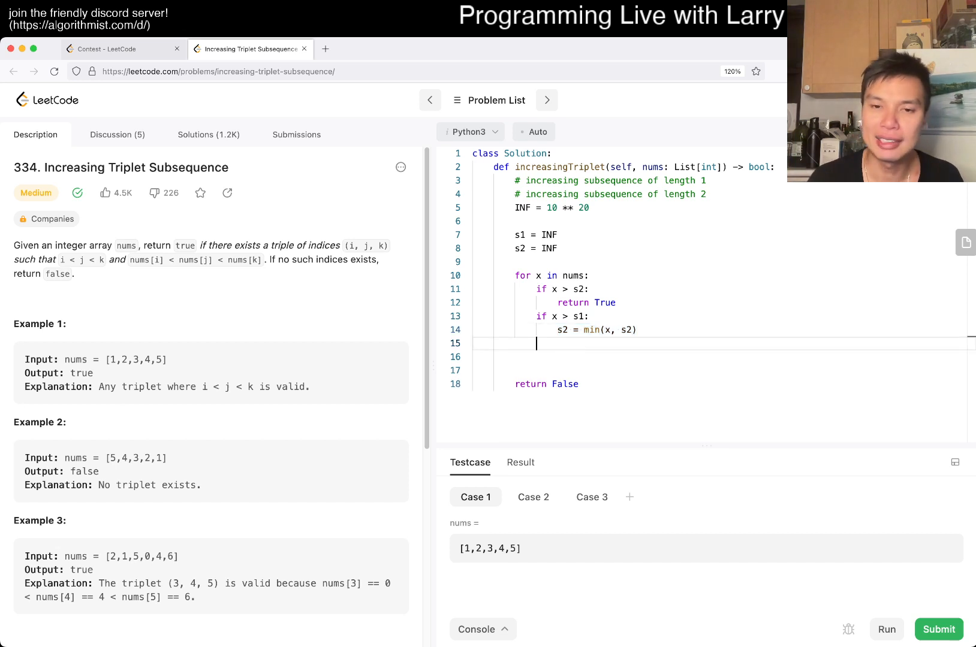
text(s1 = min)
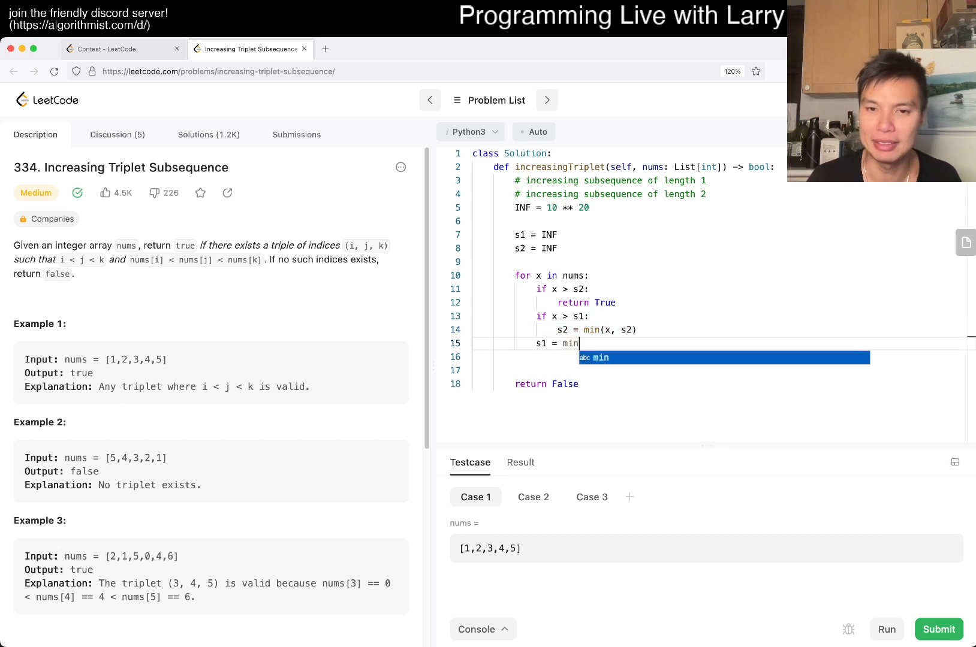
text((x, s1))
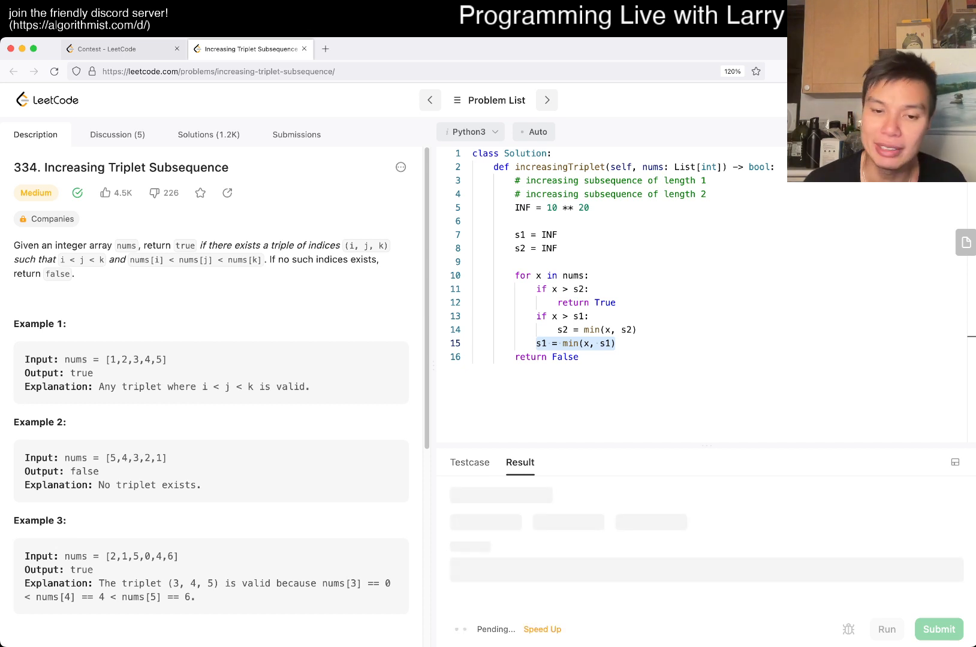
Run the sample tests, read the Accepted result and the Constraints, and return to the Testcase inputs.
click(885, 629)
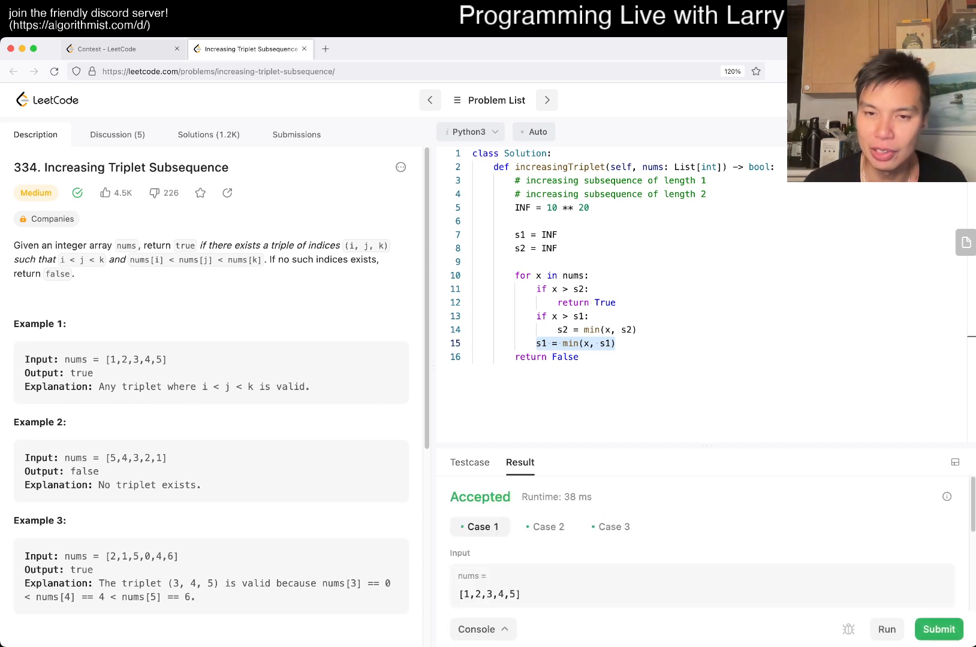
scroll(down, 3)
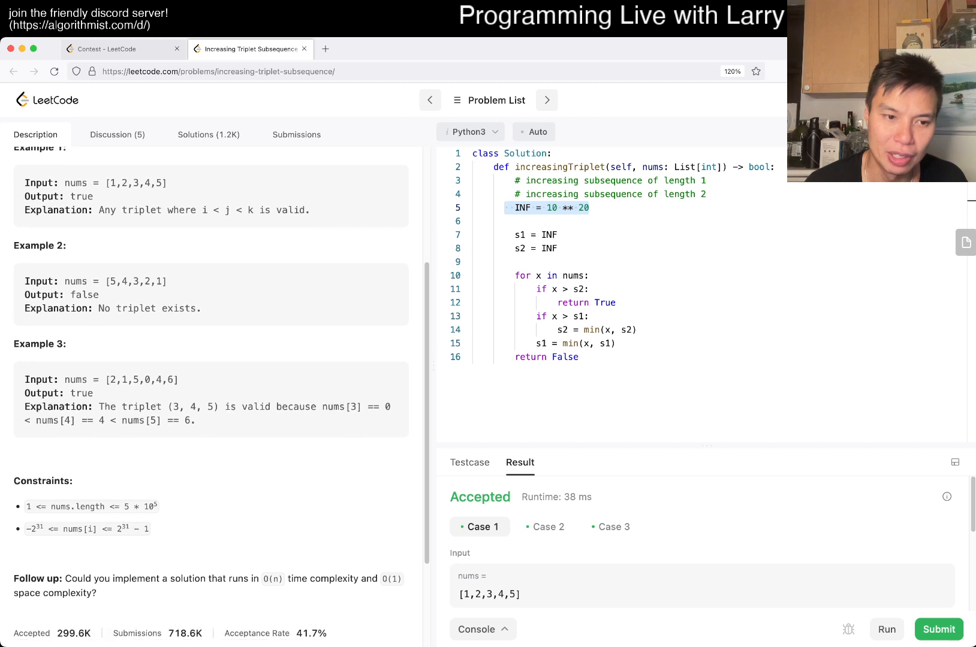
scroll(down, 3)
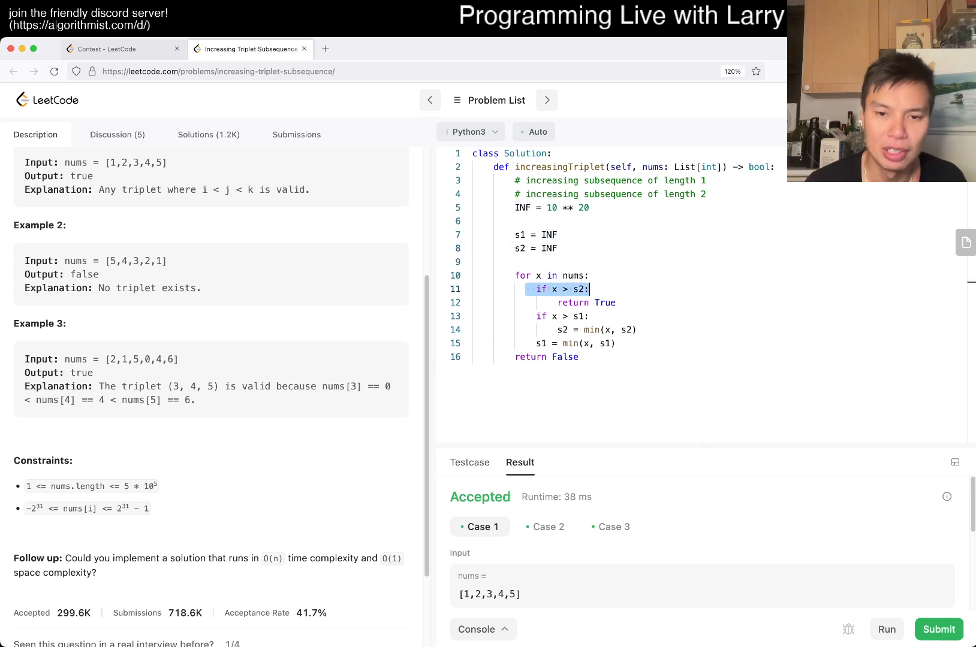
click(469, 462)
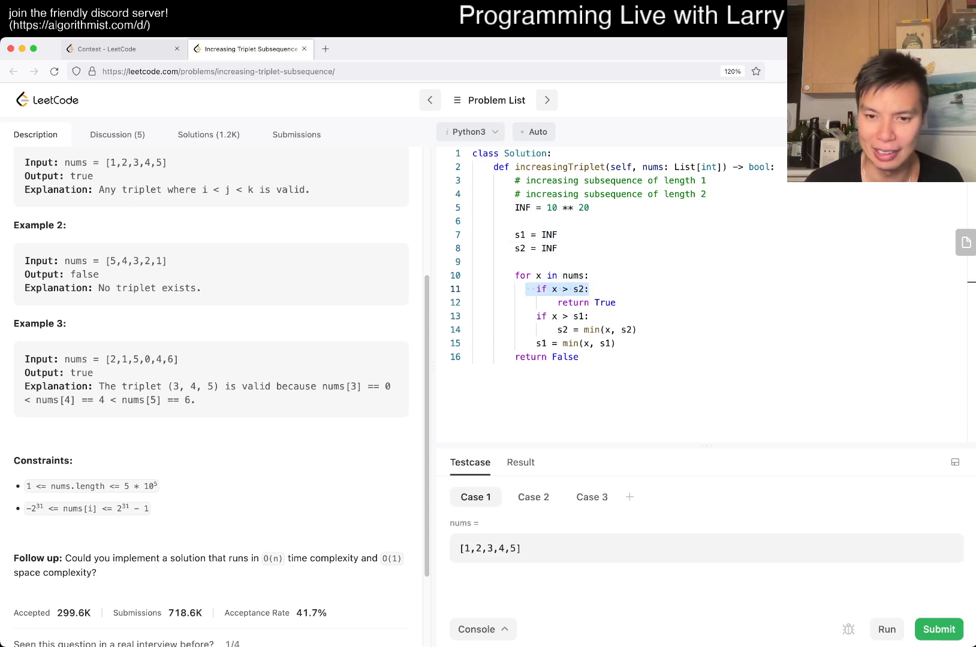
Add custom test cases [1,2] and [1,2,3] and submit the solution for judging.
click(629, 496)
text([1)
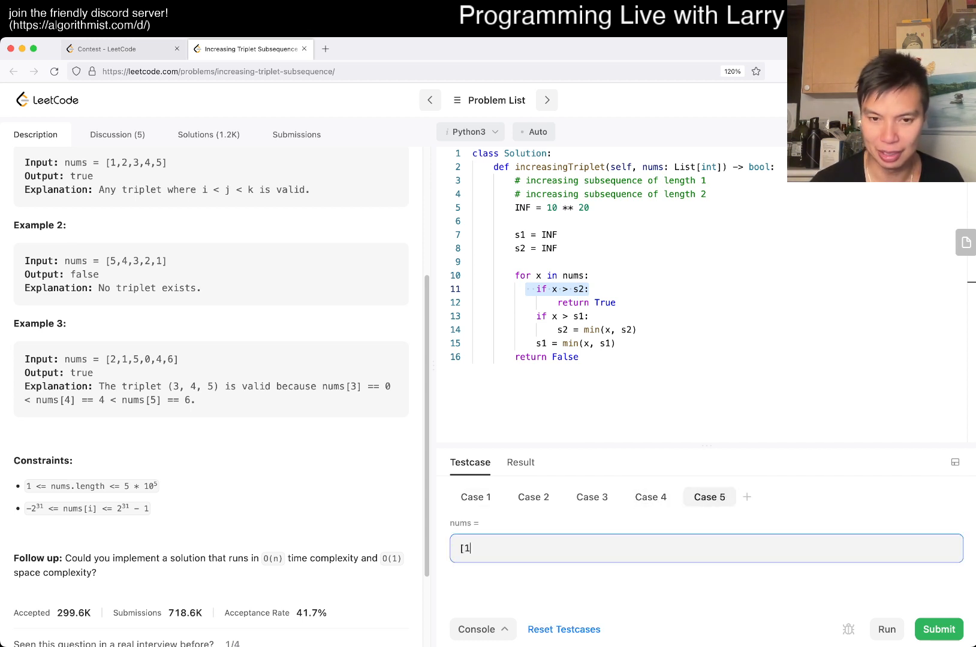
text(,2])
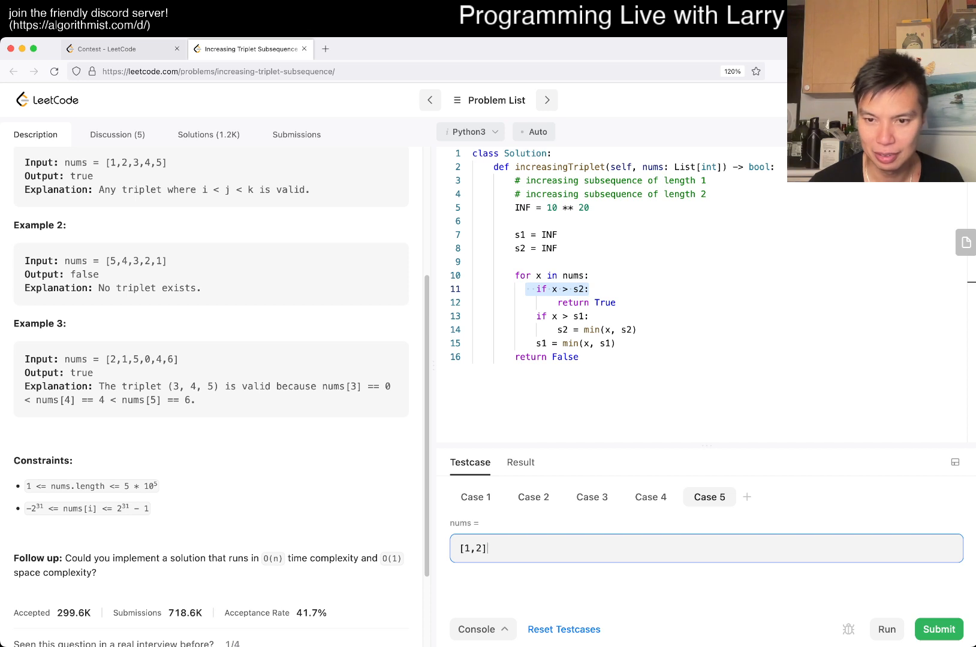
click(747, 496)
text(,3)
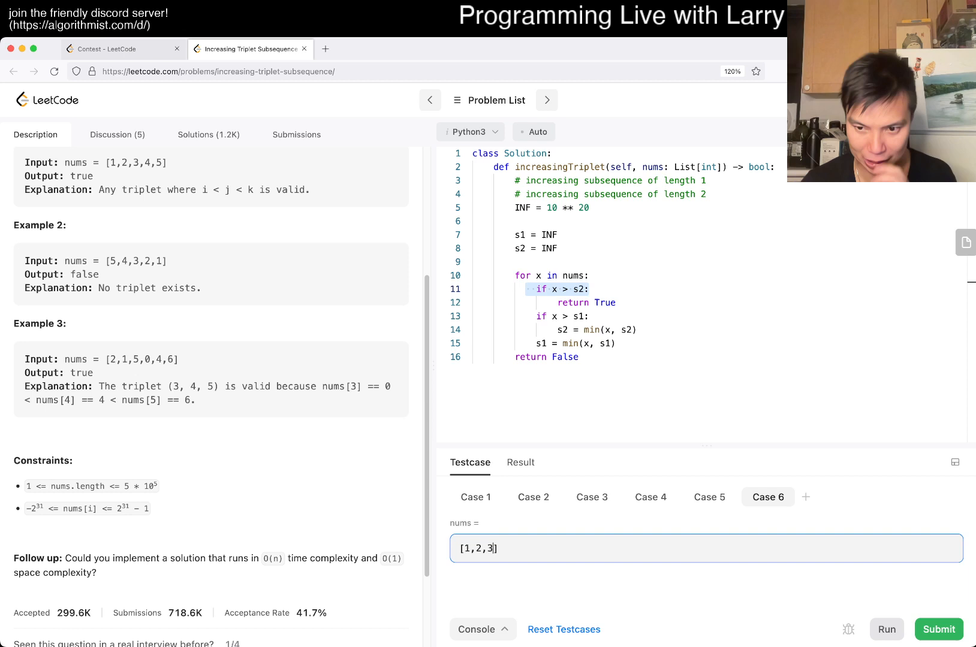
click(884, 629)
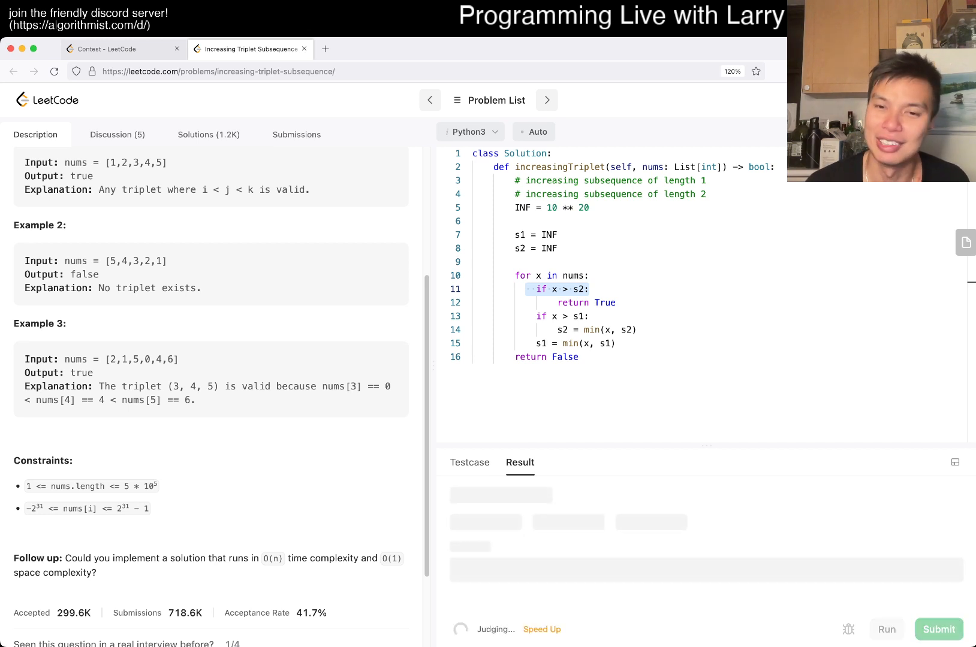
Dismiss the 924-day streak notice, return to the description, and highlight the nums[i] value range constraint.
click(939, 630)
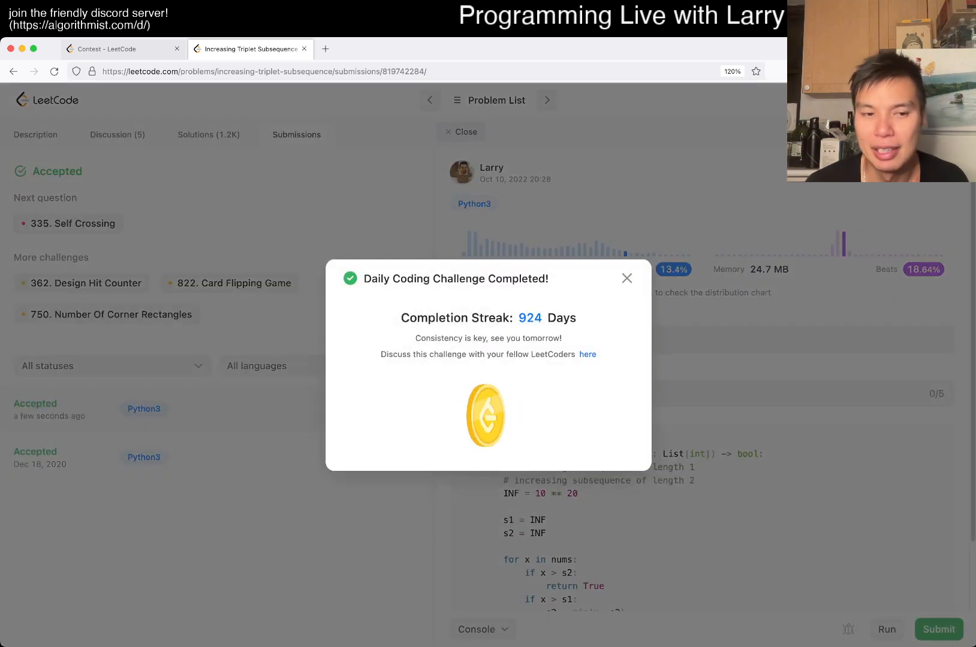
click(626, 278)
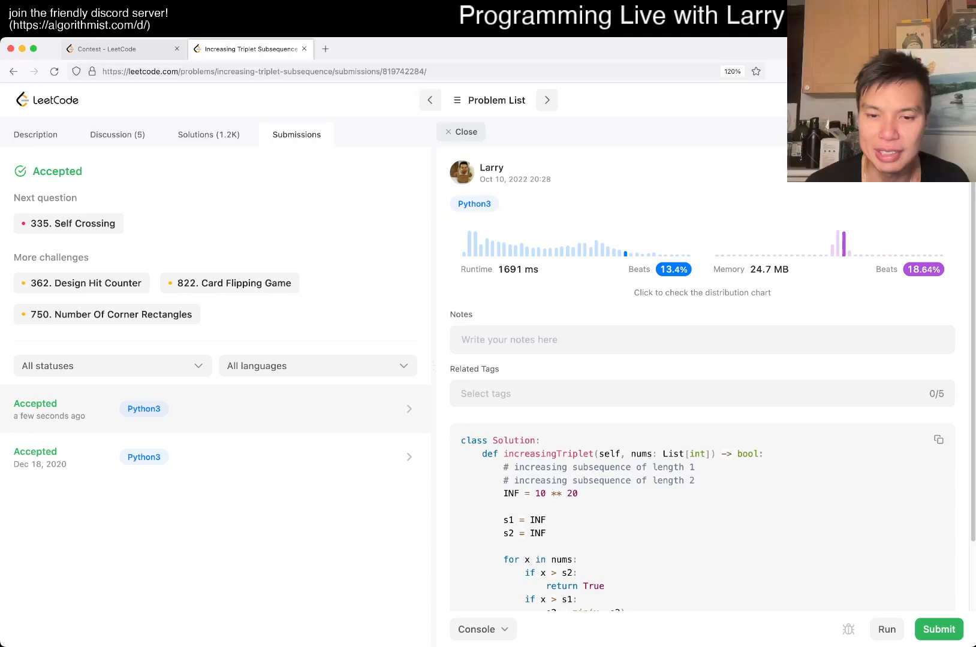
click(35, 135)
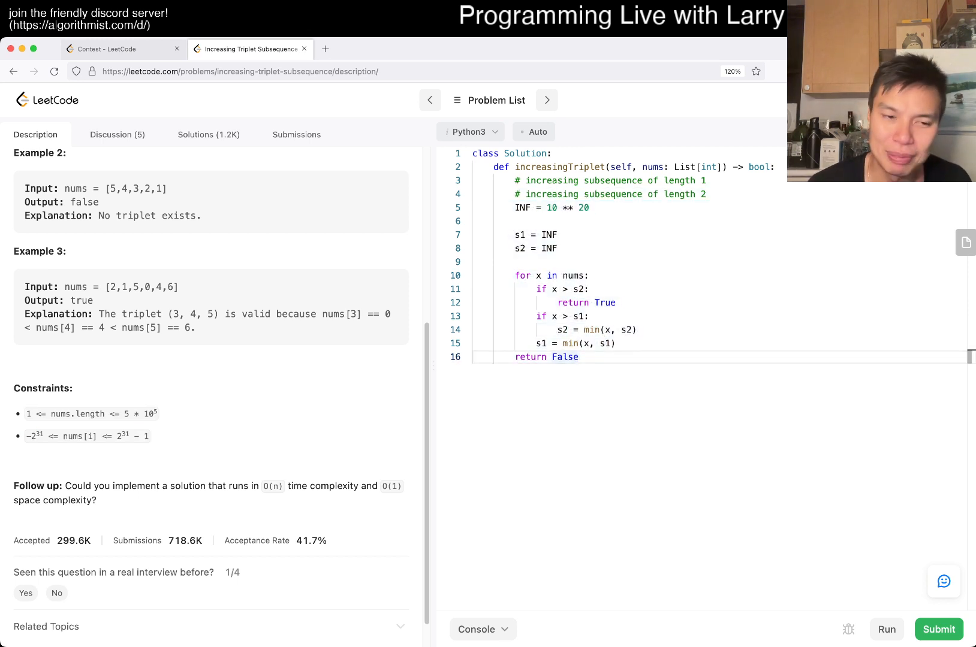
drag(62, 435, 149, 435)
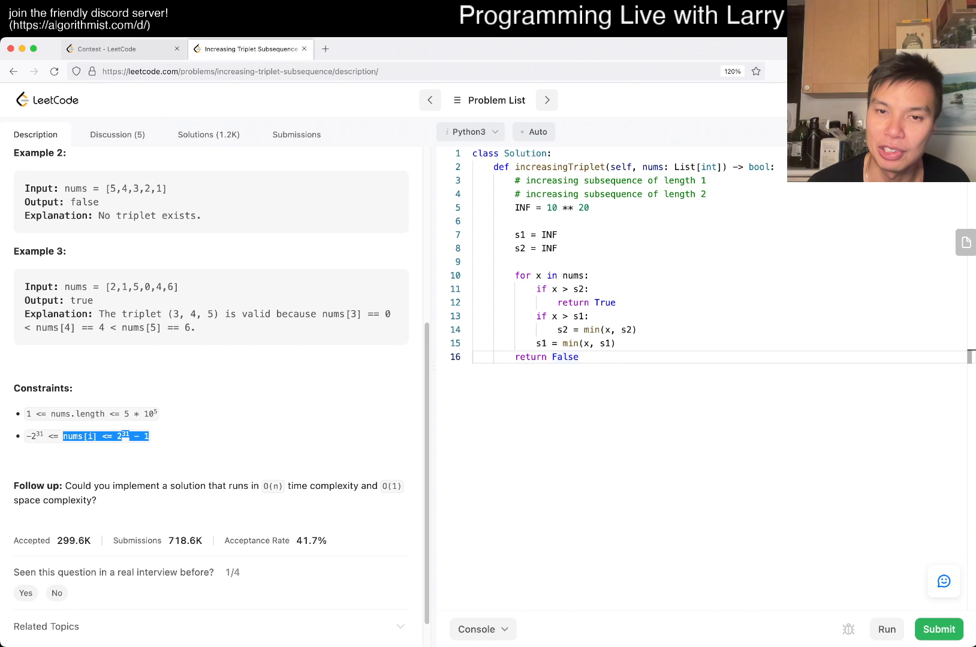